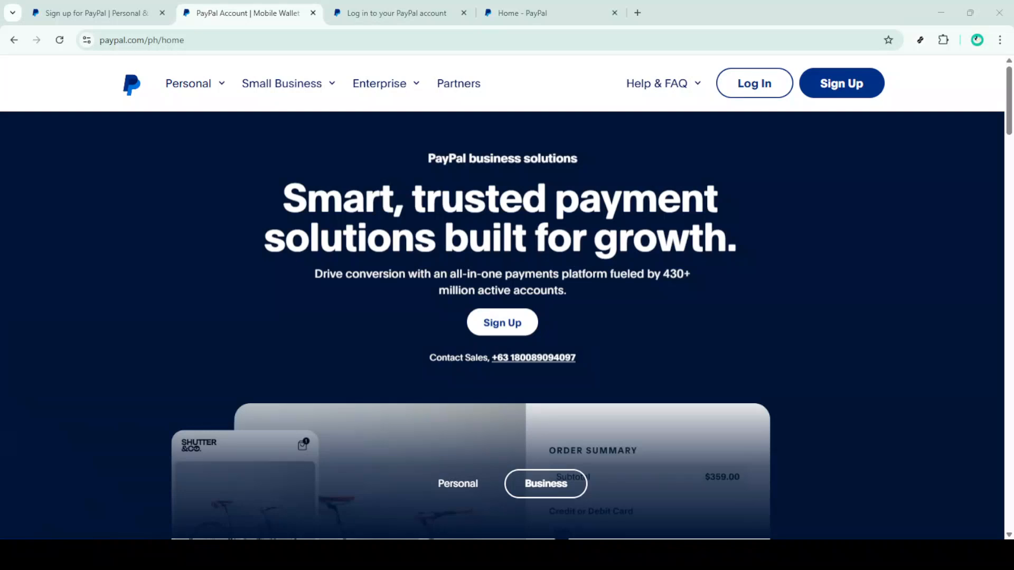
mouse_move(800, 355)
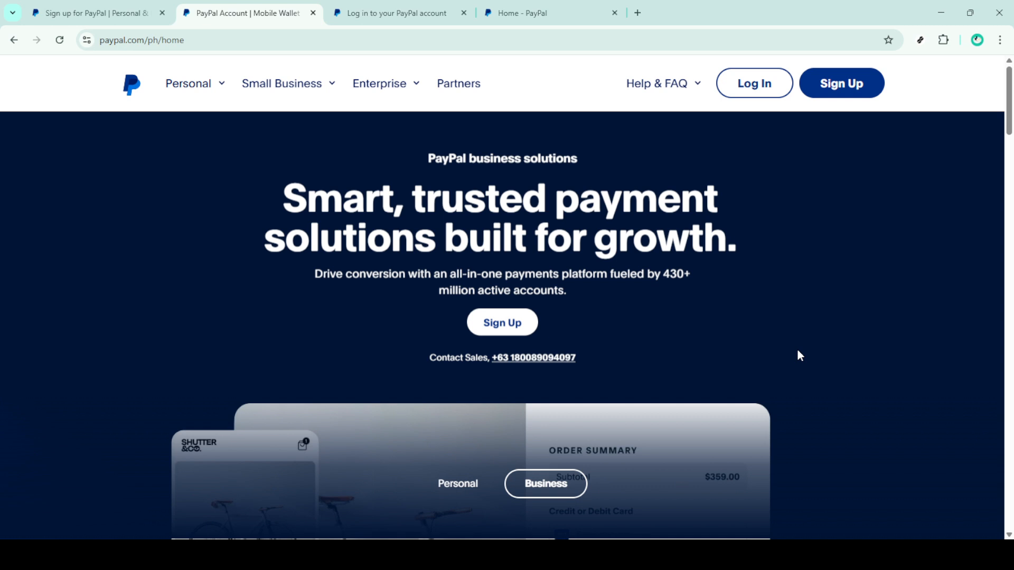
mouse_move(794, 350)
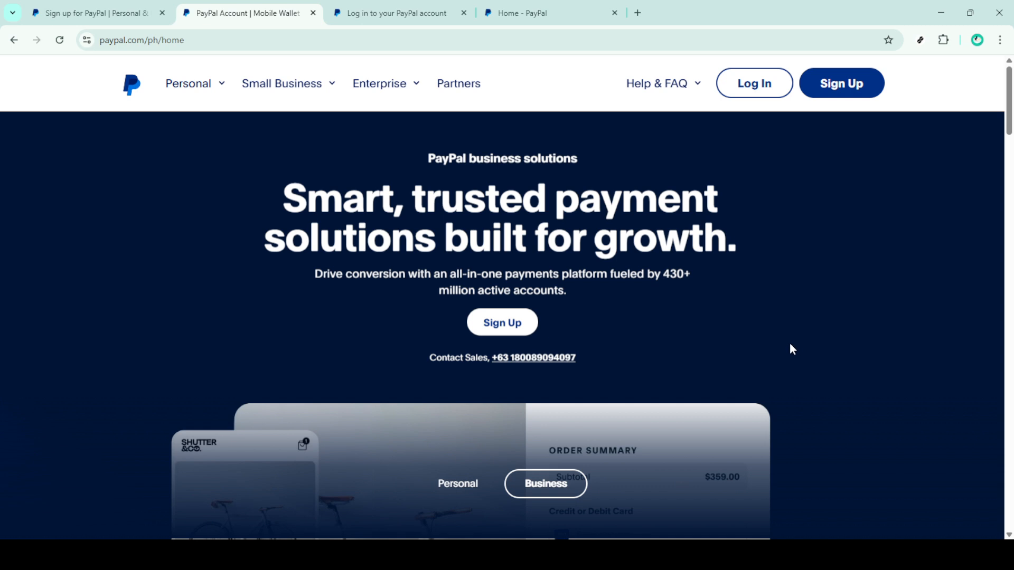
mouse_move(838, 314)
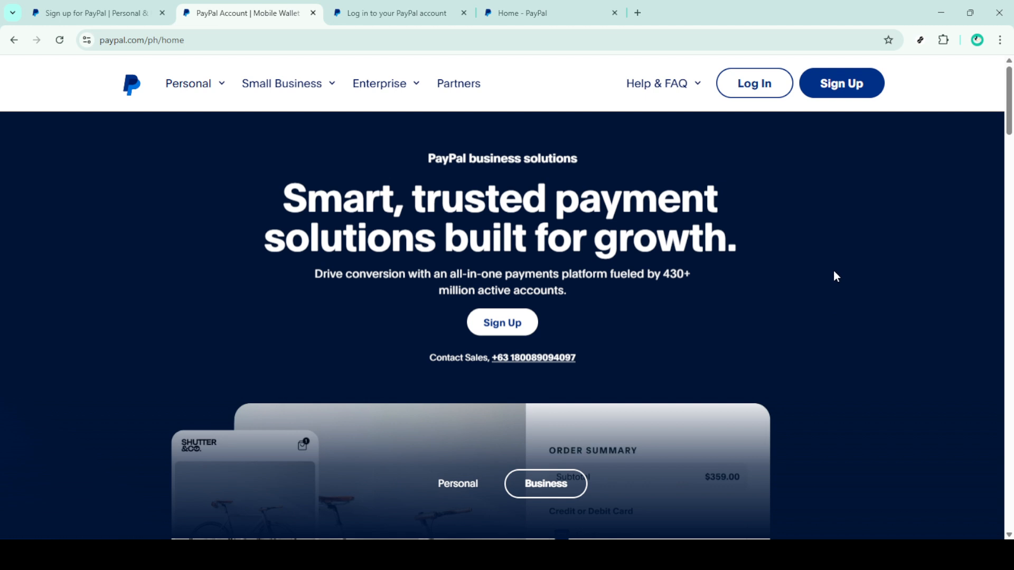
mouse_move(812, 198)
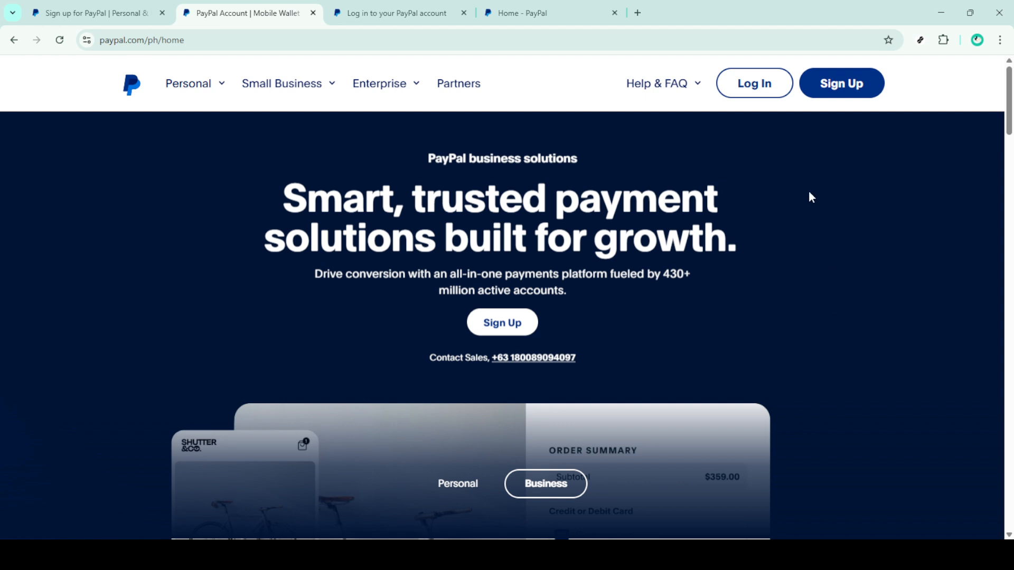
mouse_move(744, 129)
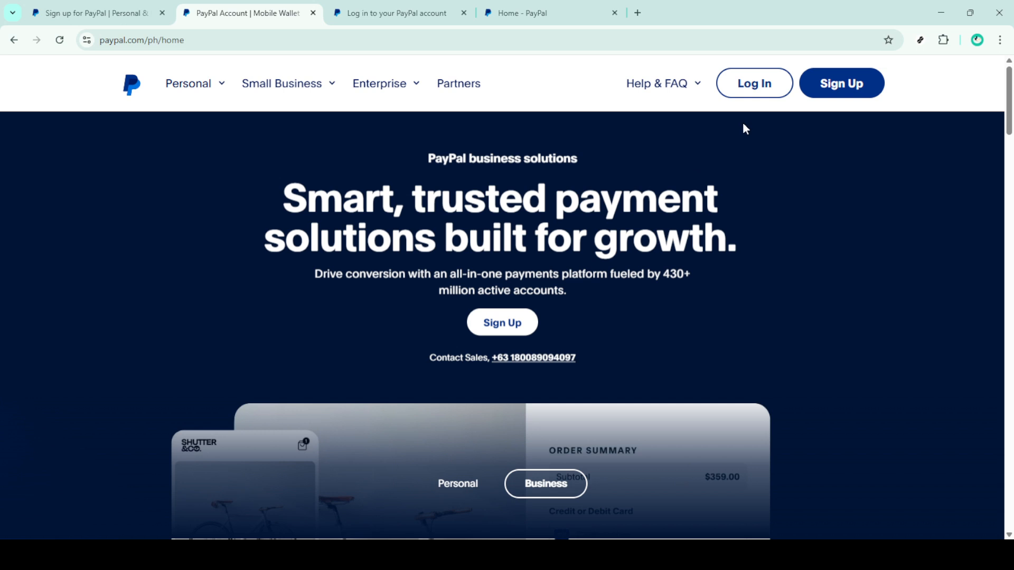
mouse_move(750, 128)
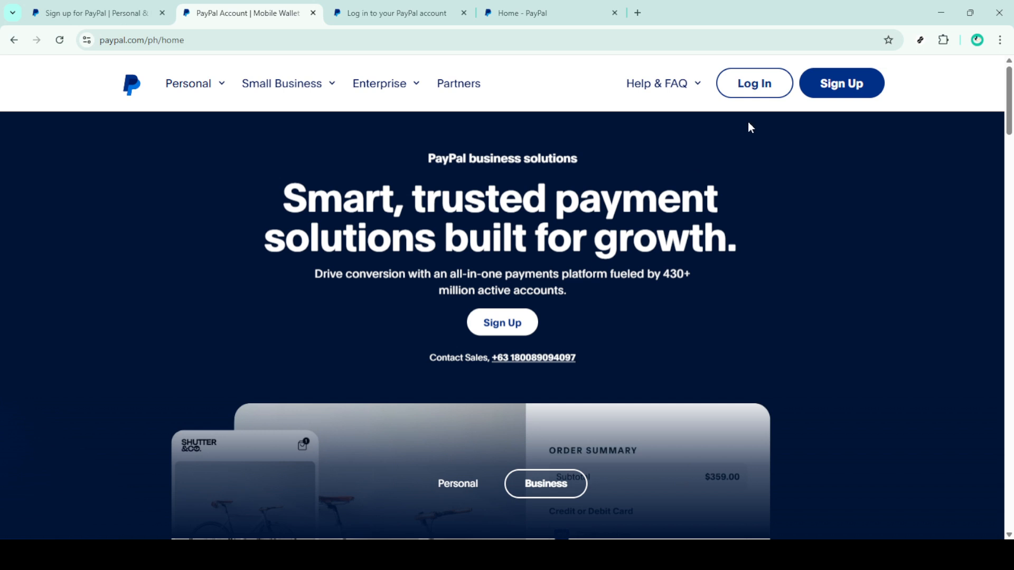
mouse_move(756, 123)
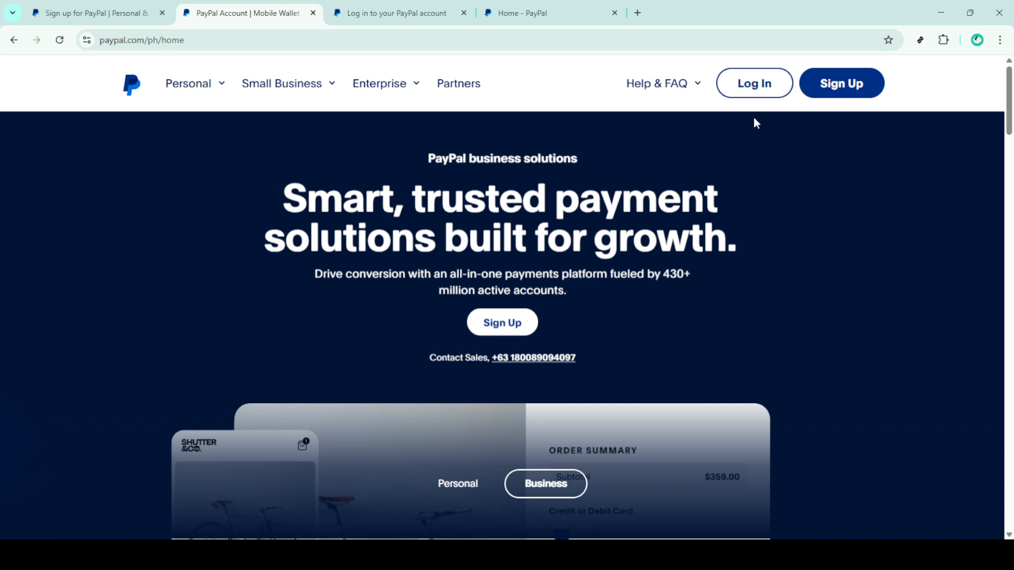
mouse_move(753, 88)
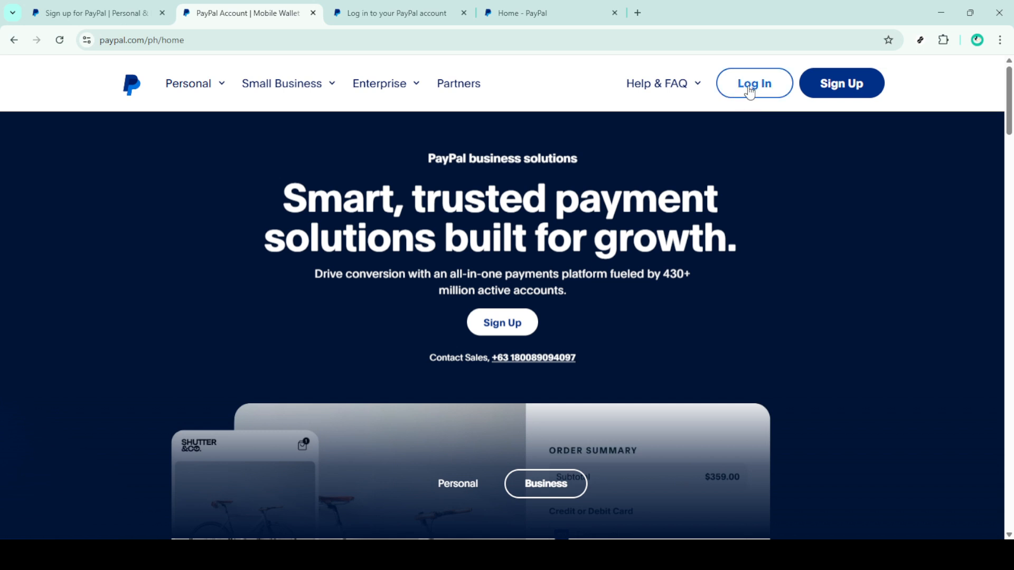
- Bring up the PayPal account sign-in page from the home page
left_click(753, 82)
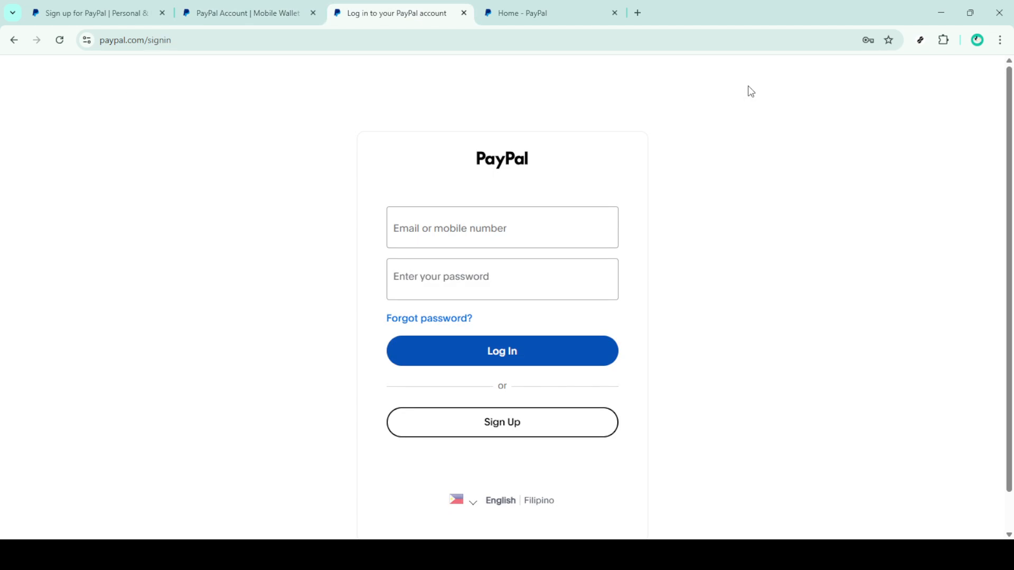
mouse_move(454, 267)
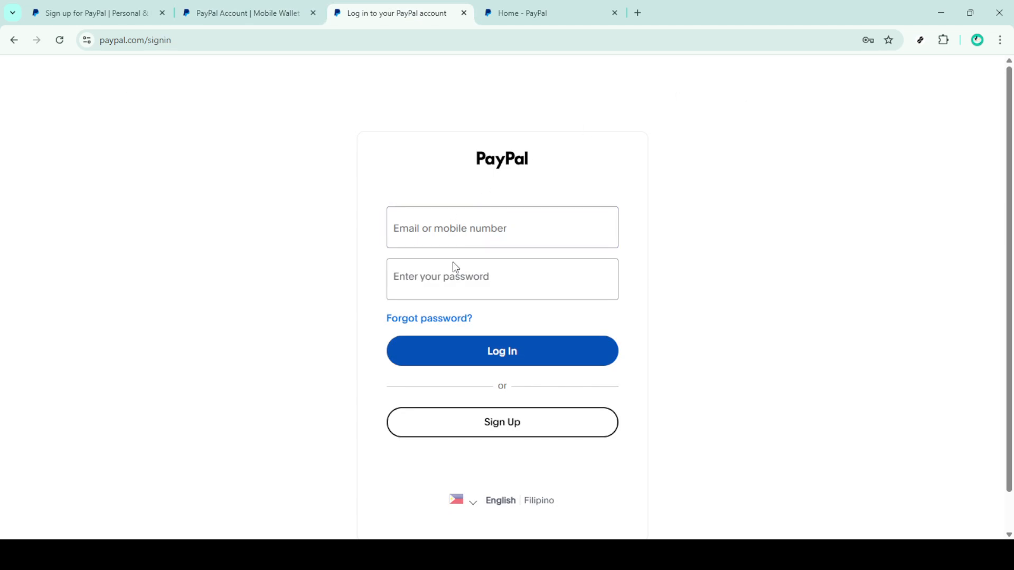
mouse_move(500, 351)
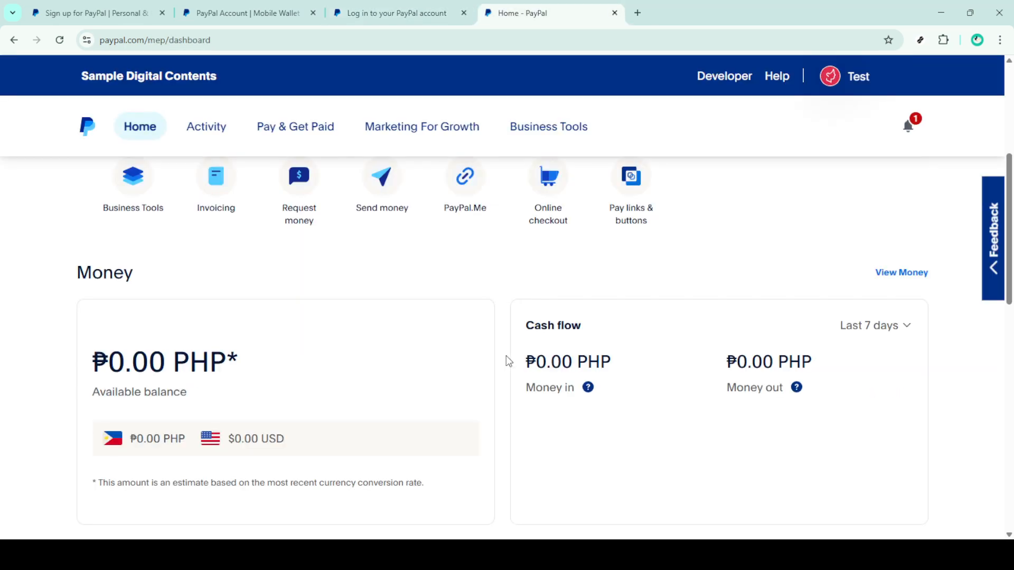
- Reach Create Payment Links and Buttons from the Pay & Get Paid menu
scroll("up", 3)
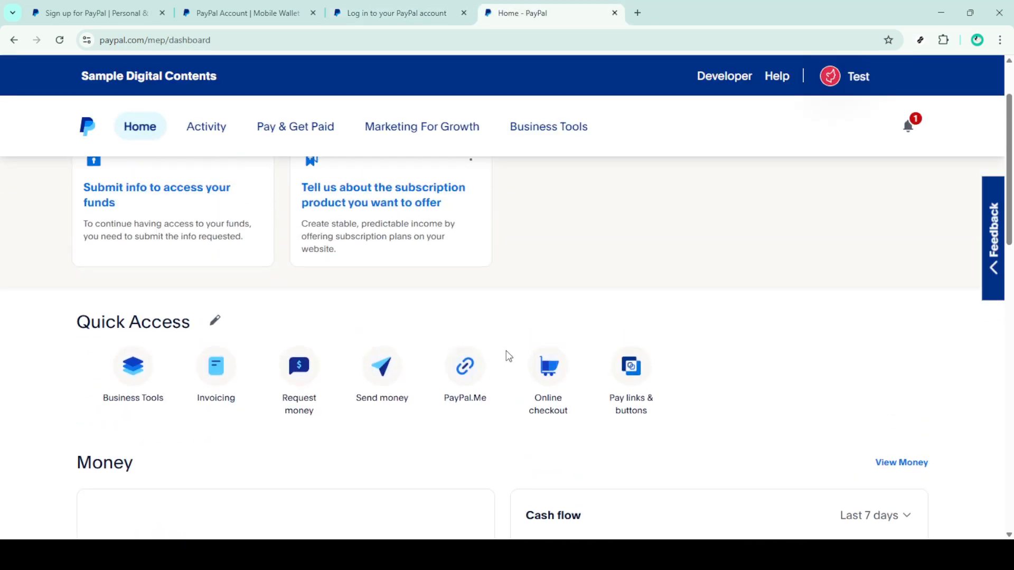
left_click(295, 126)
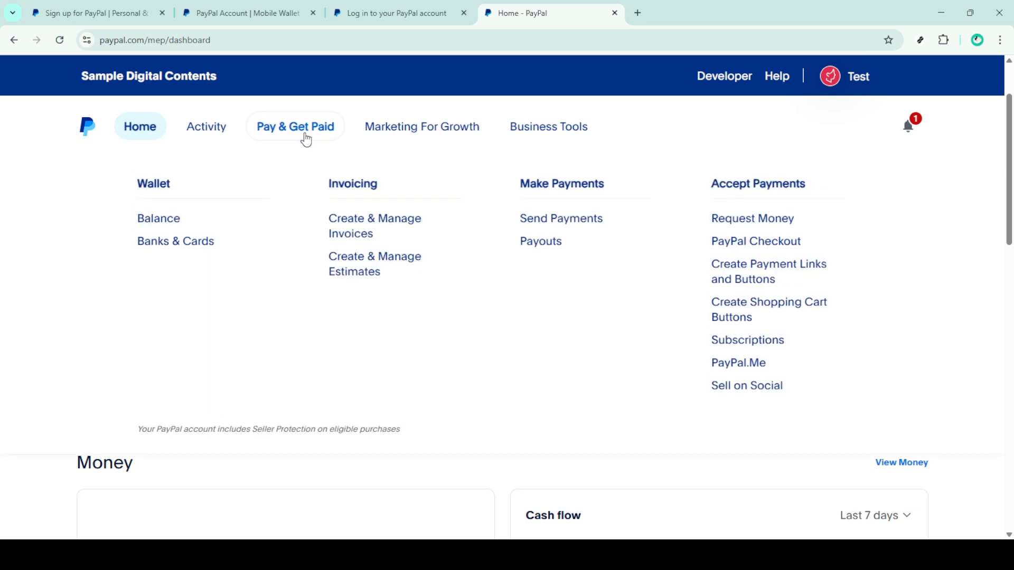
mouse_move(394, 207)
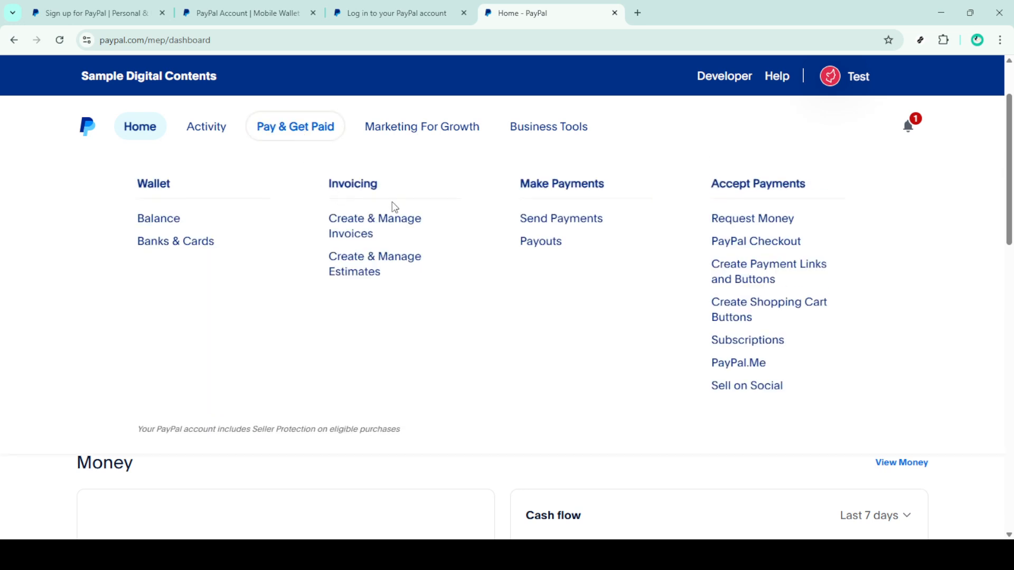
mouse_move(752, 217)
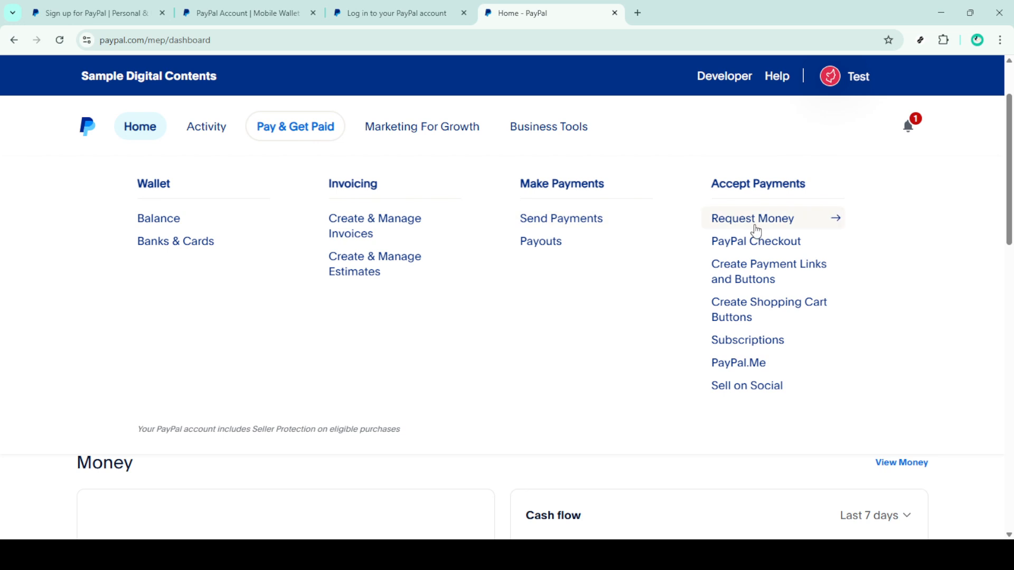
mouse_move(749, 272)
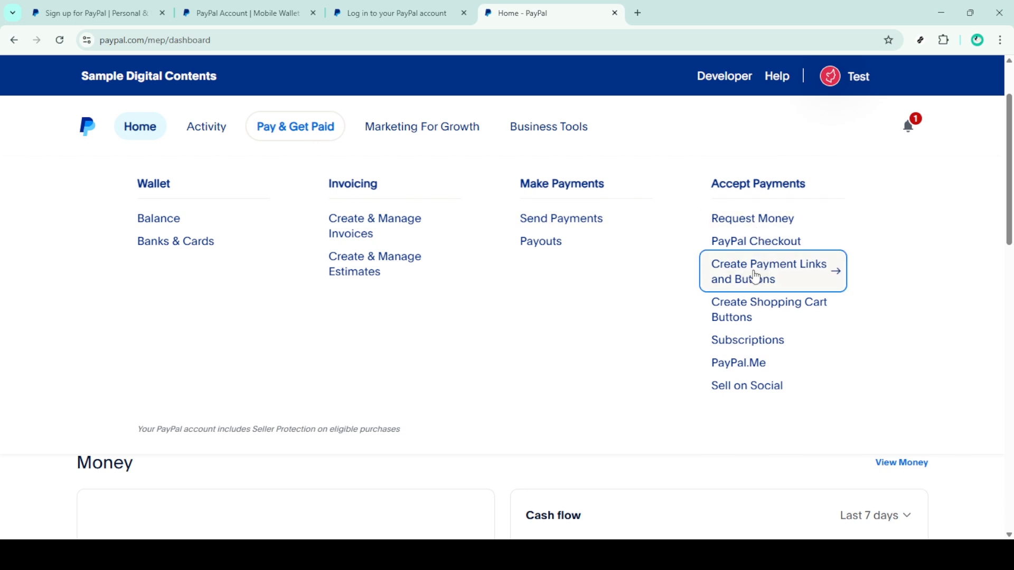
left_click(768, 271)
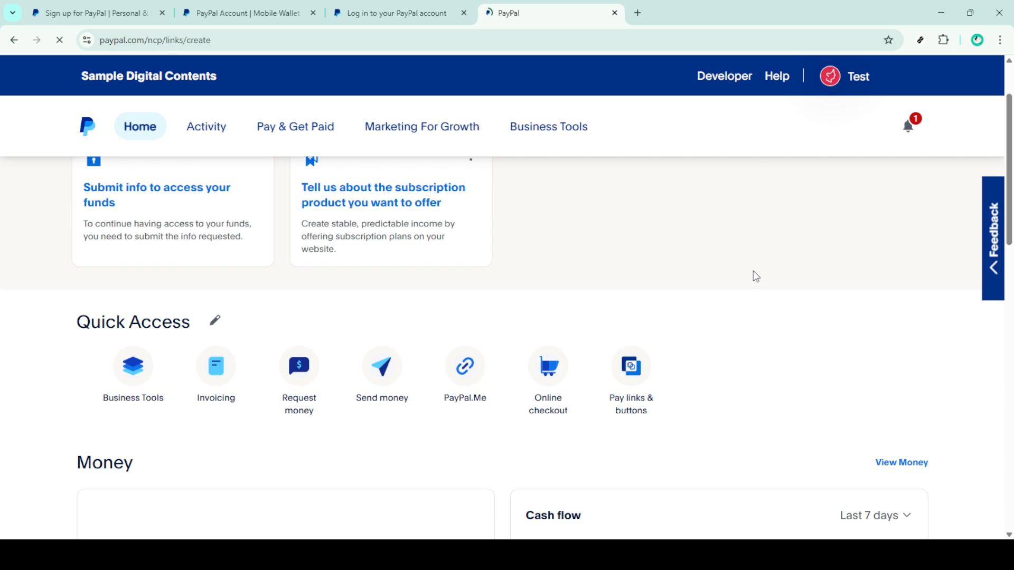
- Choose Payment buttons for a website and name the item 'Donation'
left_click(631, 365)
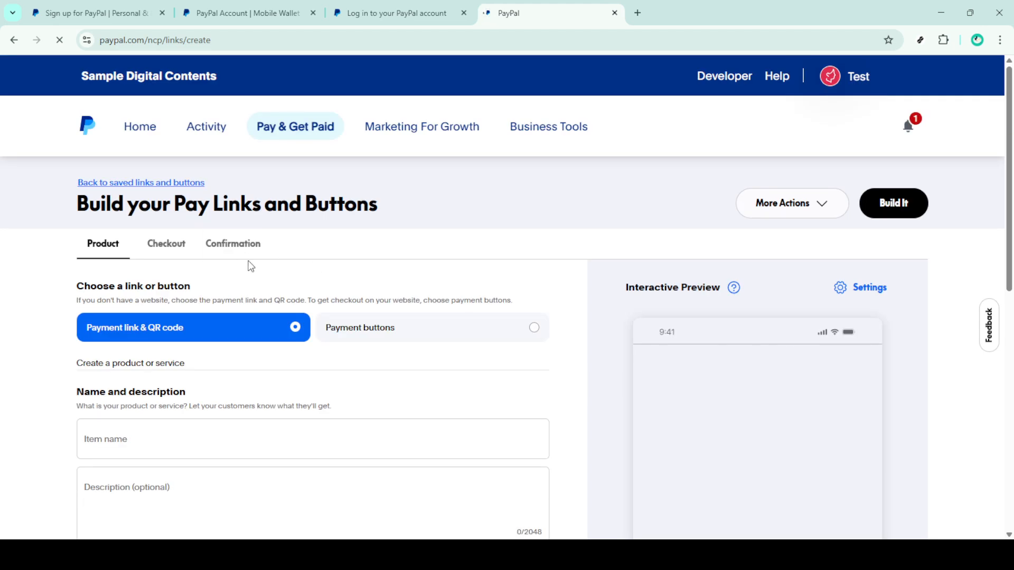
mouse_move(321, 330)
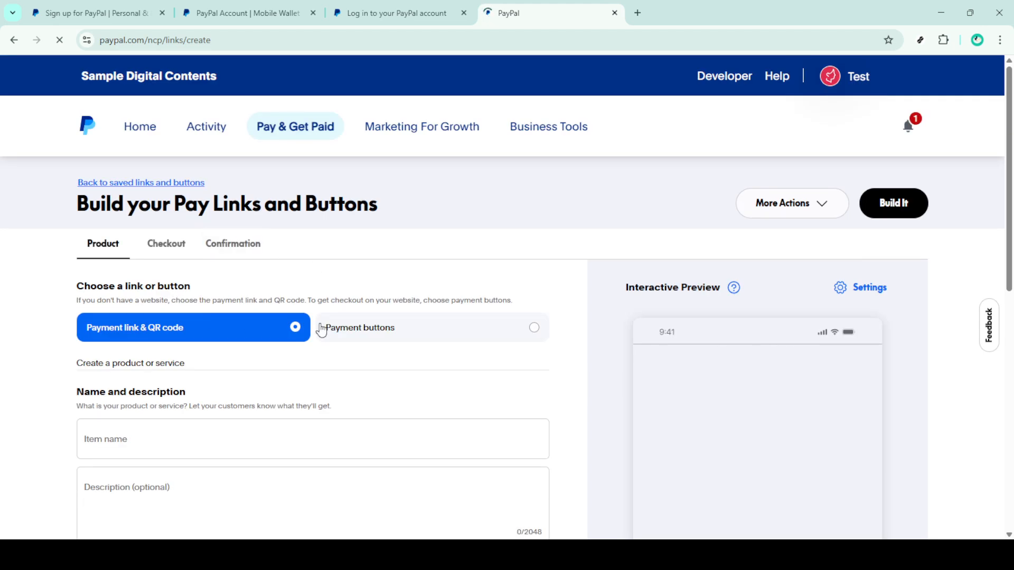
left_click(361, 327)
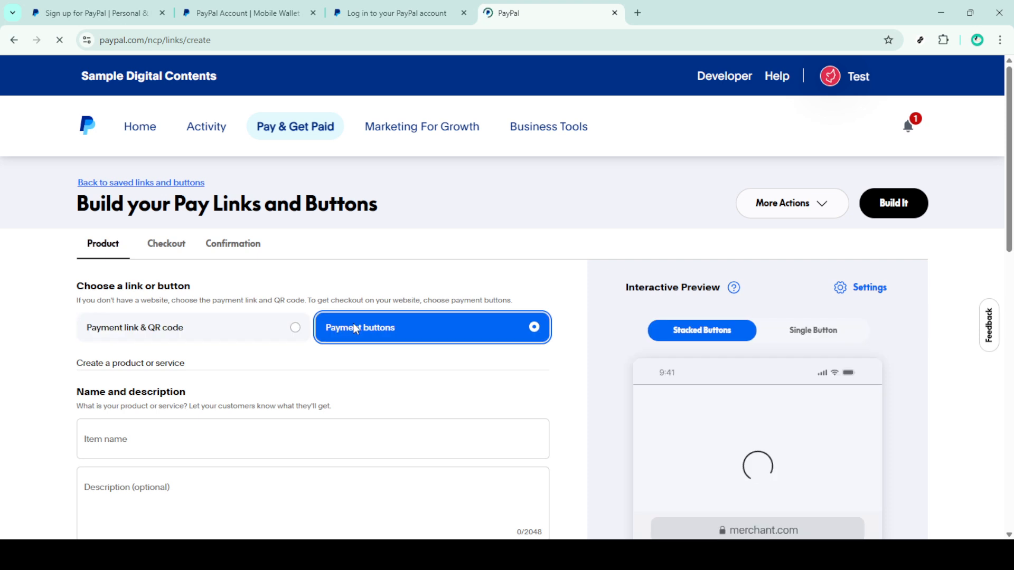
scroll("down", 3)
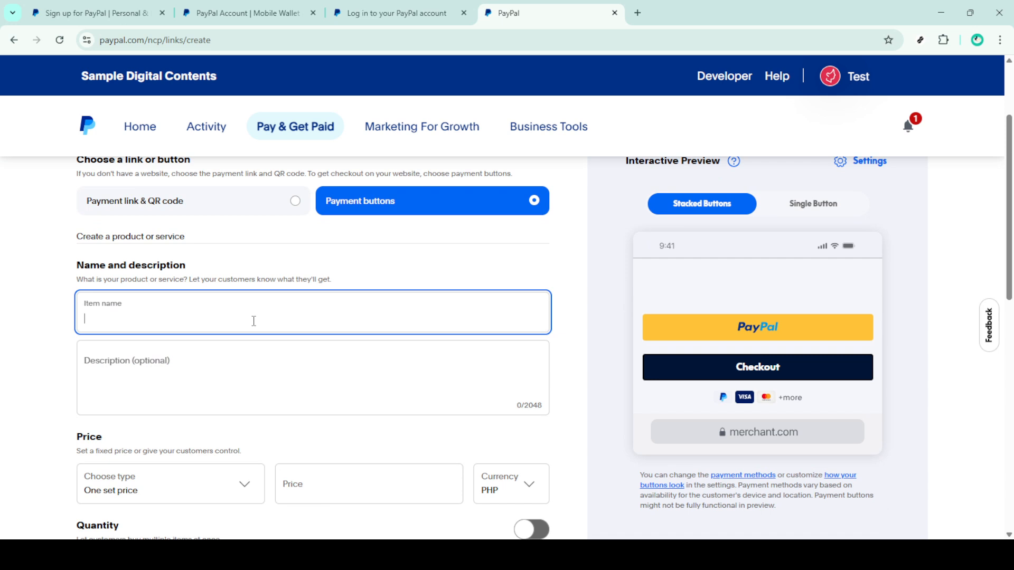
type("Donation")
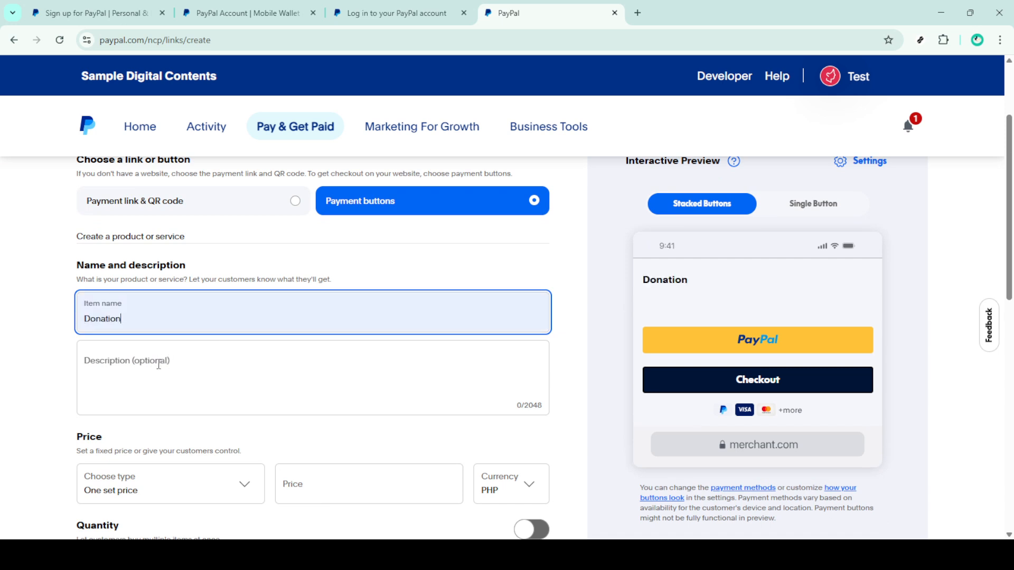
scroll("down", 3)
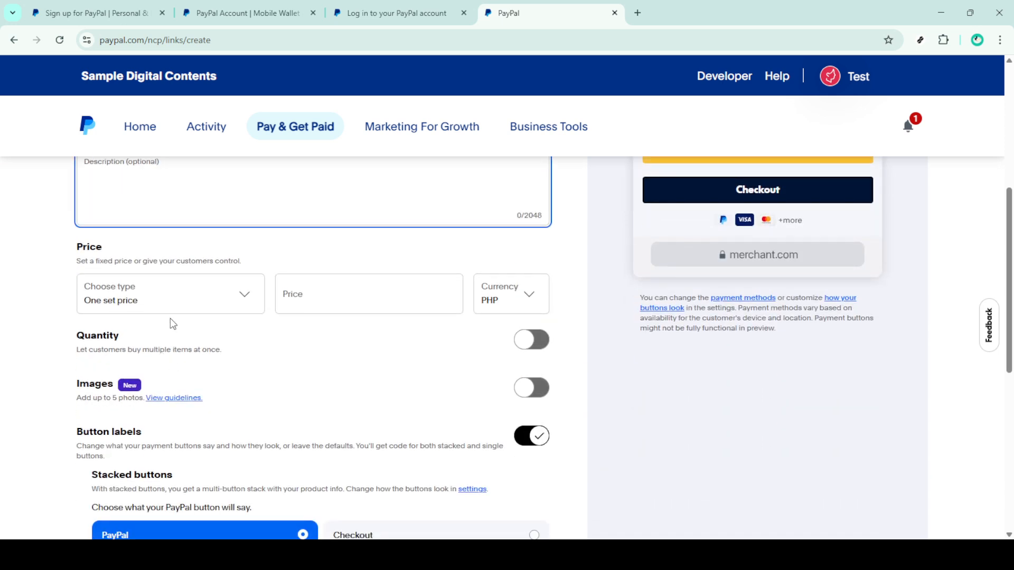
- Select Customer set price with the amount field labelled 'Amount'
left_click(169, 293)
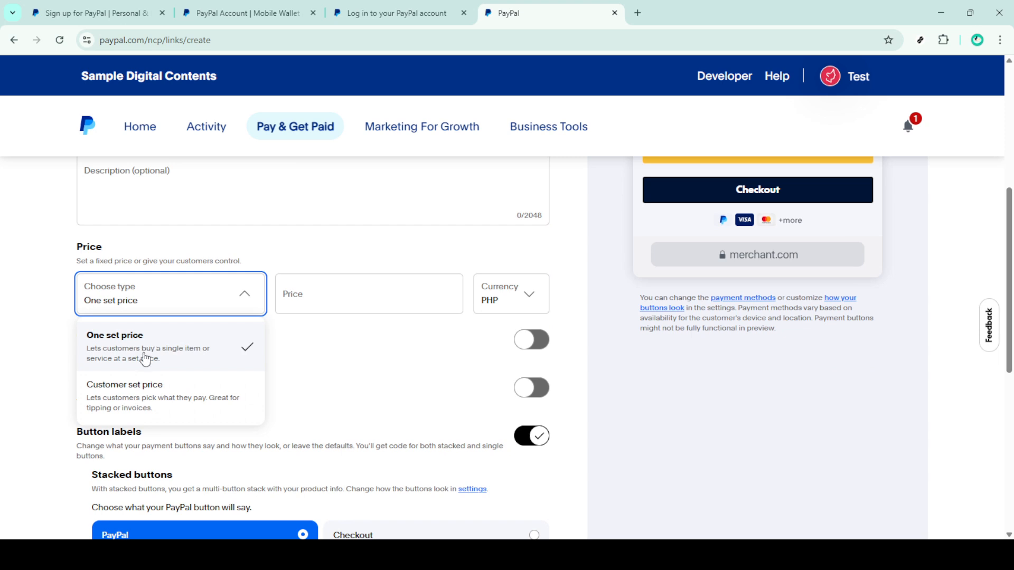
left_click(125, 384)
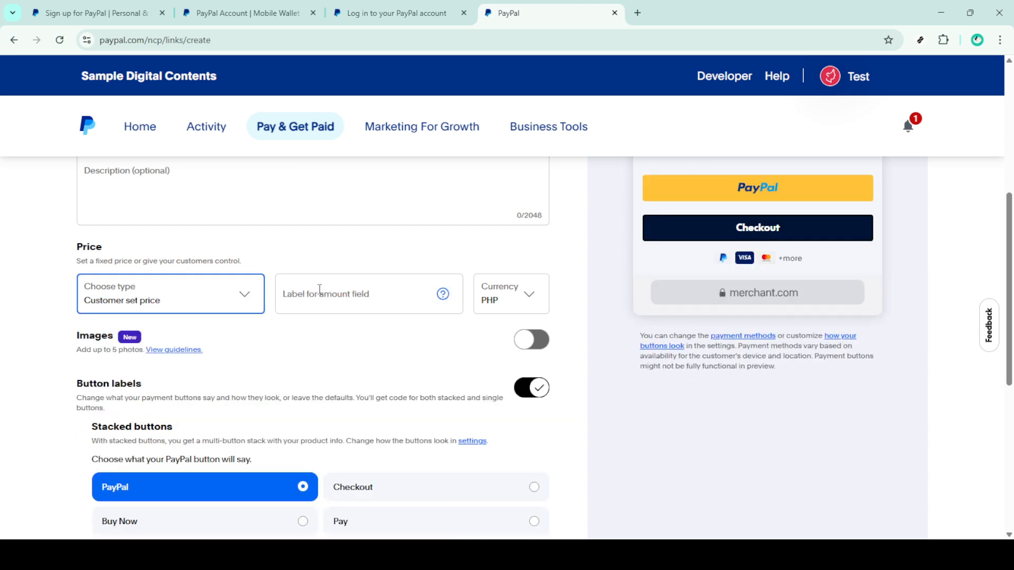
type("Amount")
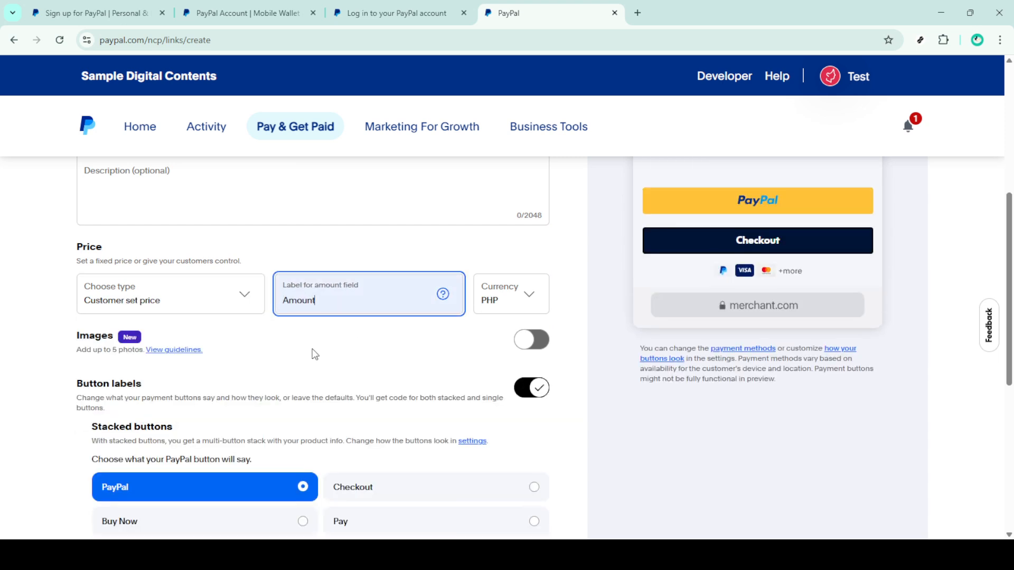
scroll("down", 3)
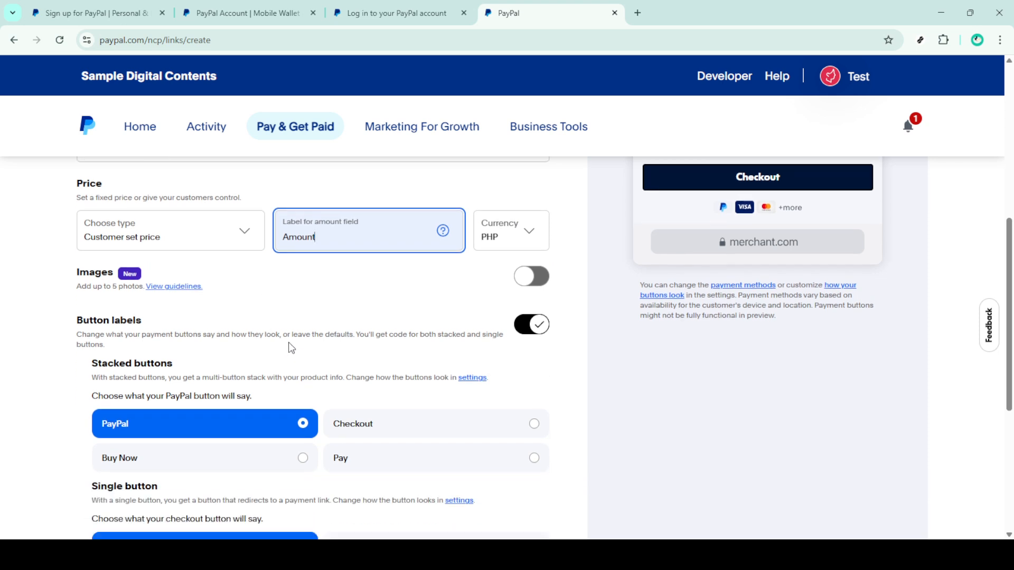
scroll("down", 3)
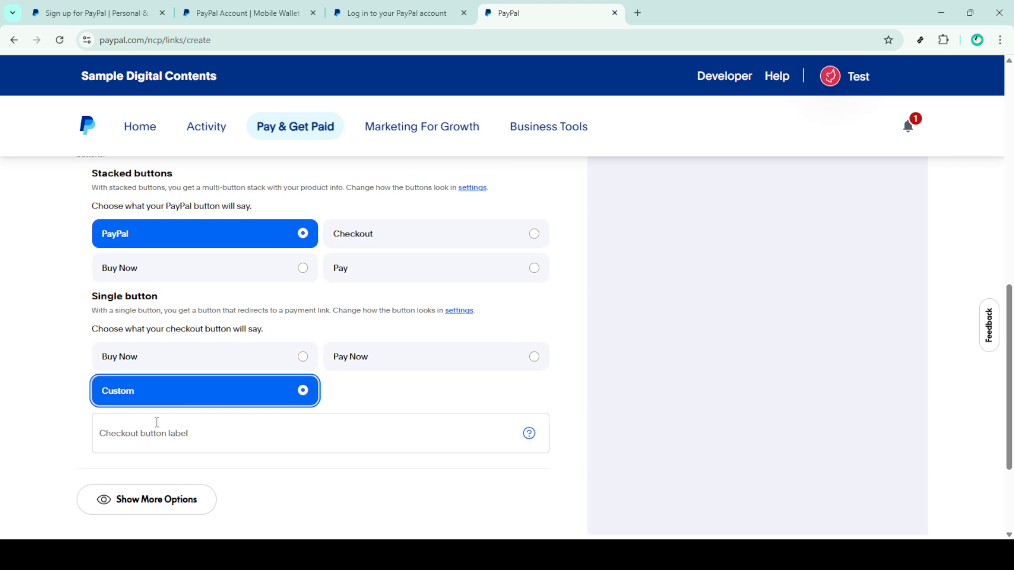
- Set the checkout button label to 'Donate'
left_click(319, 433)
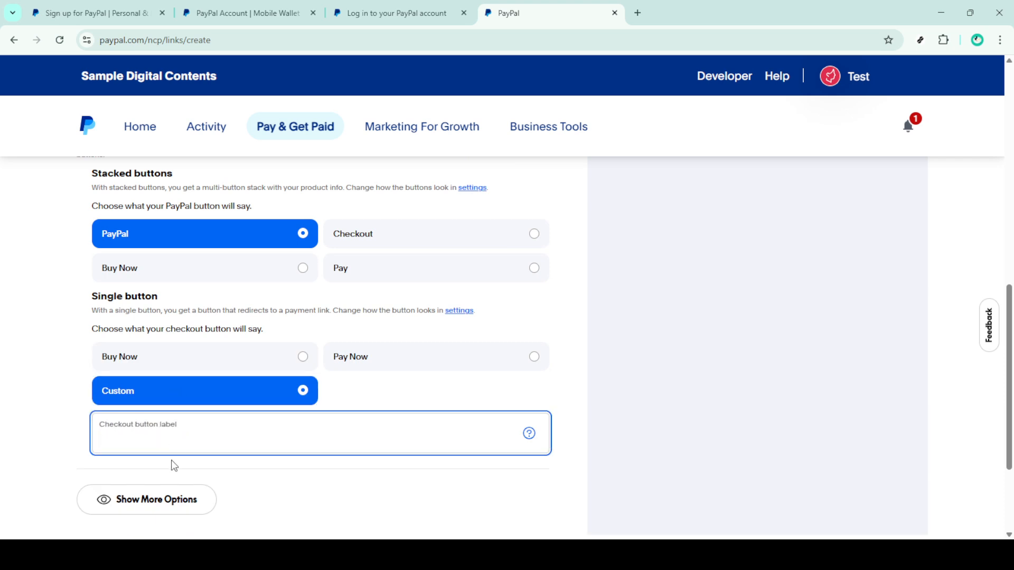
type("Donate")
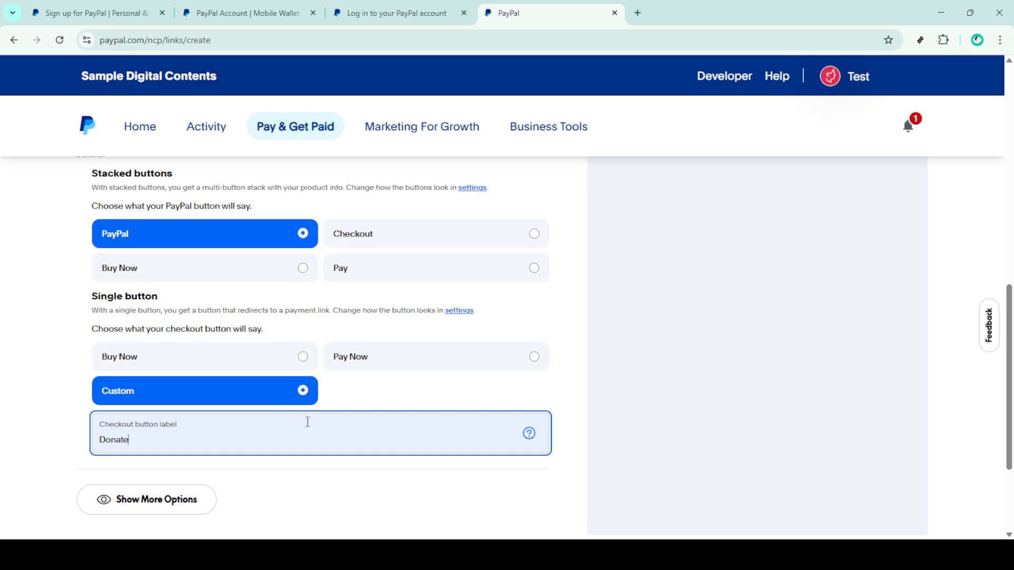
scroll("up", 3)
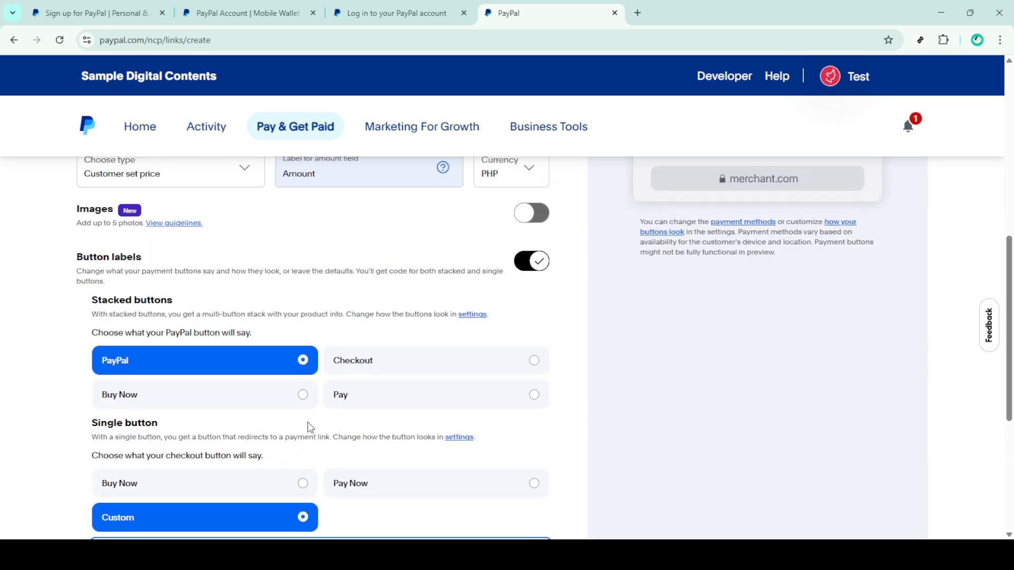
scroll("up", 3)
type("Donate")
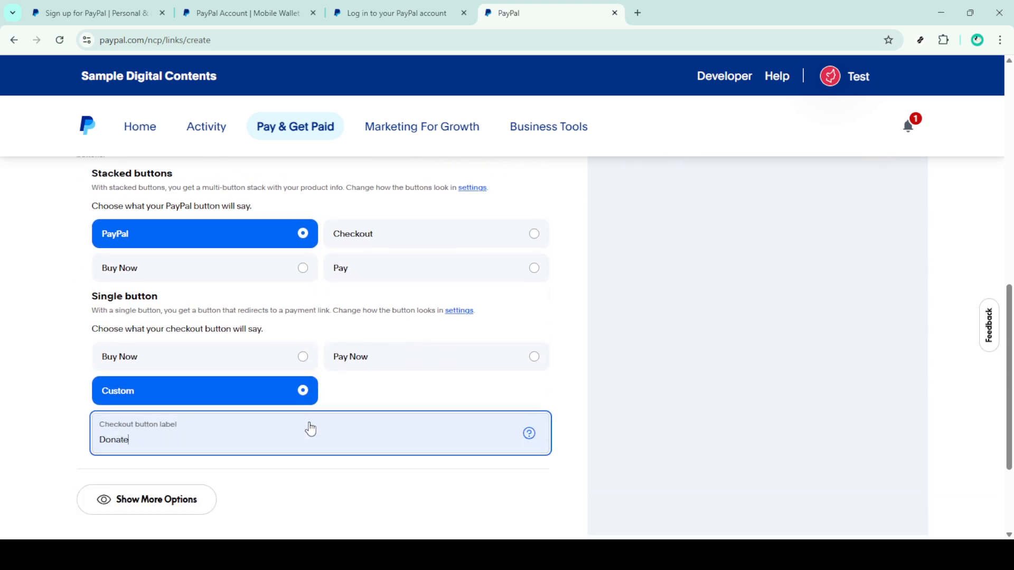
scroll("down", 3)
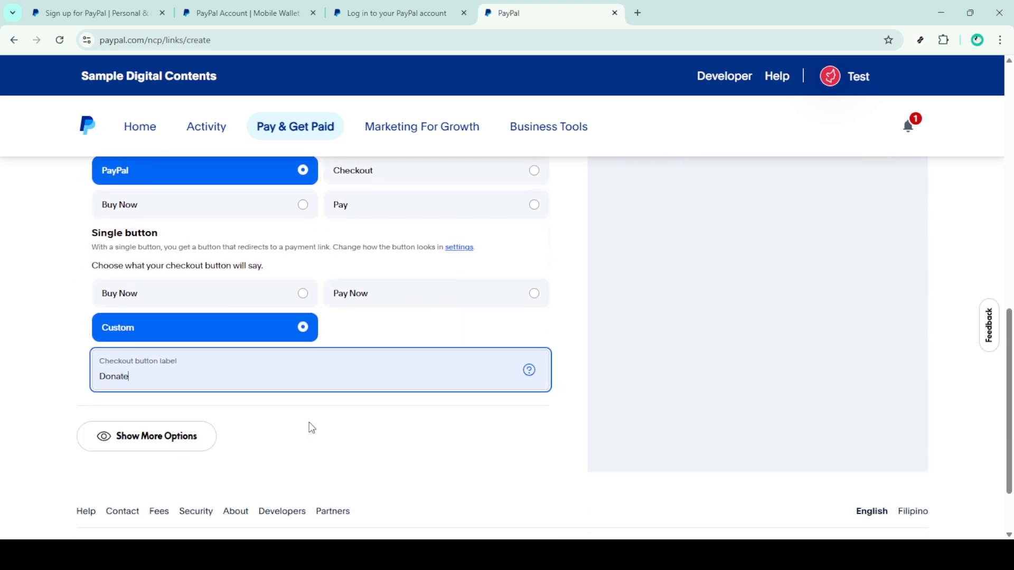
mouse_move(350, 430)
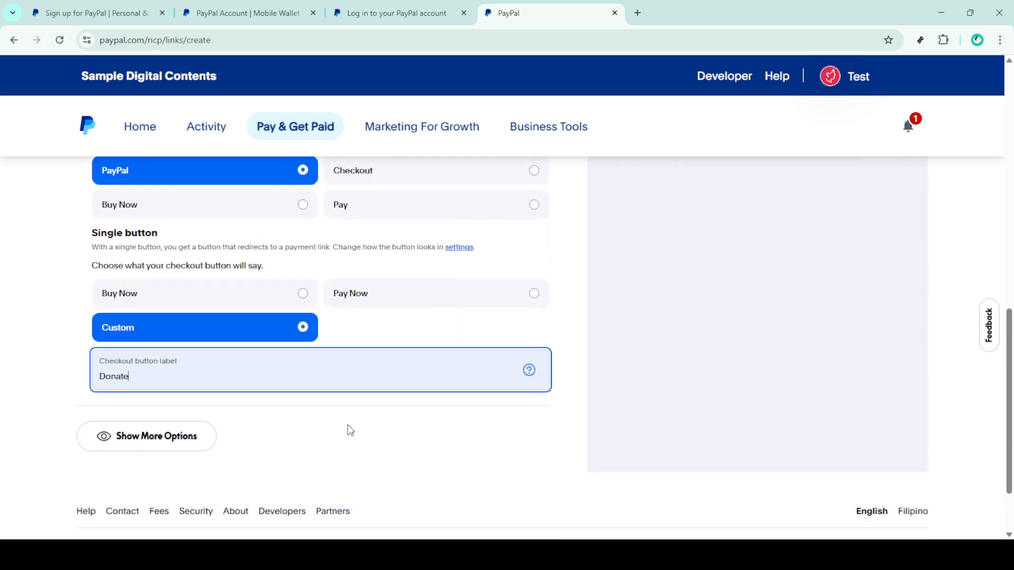
mouse_move(385, 340)
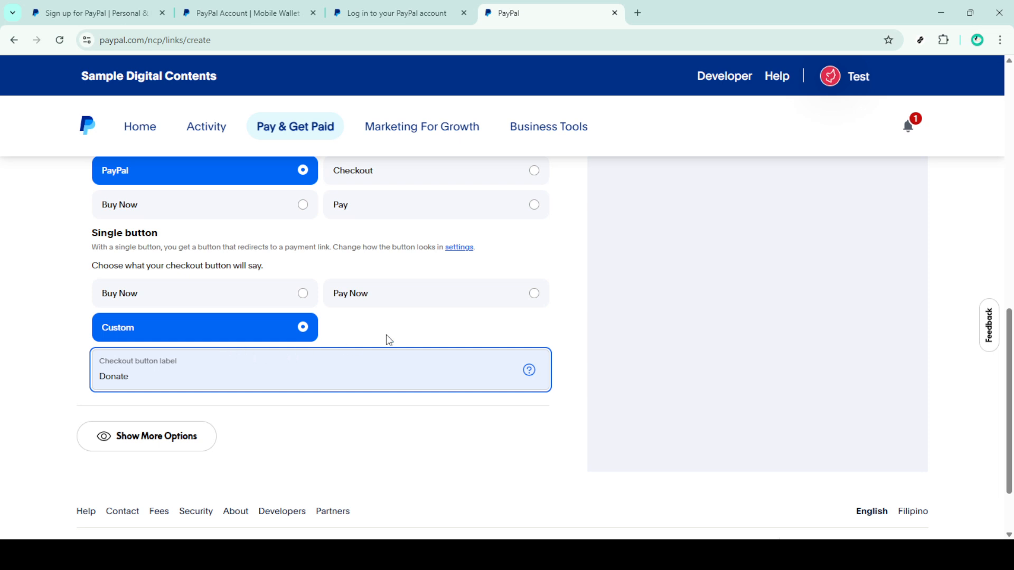
scroll("up", 3)
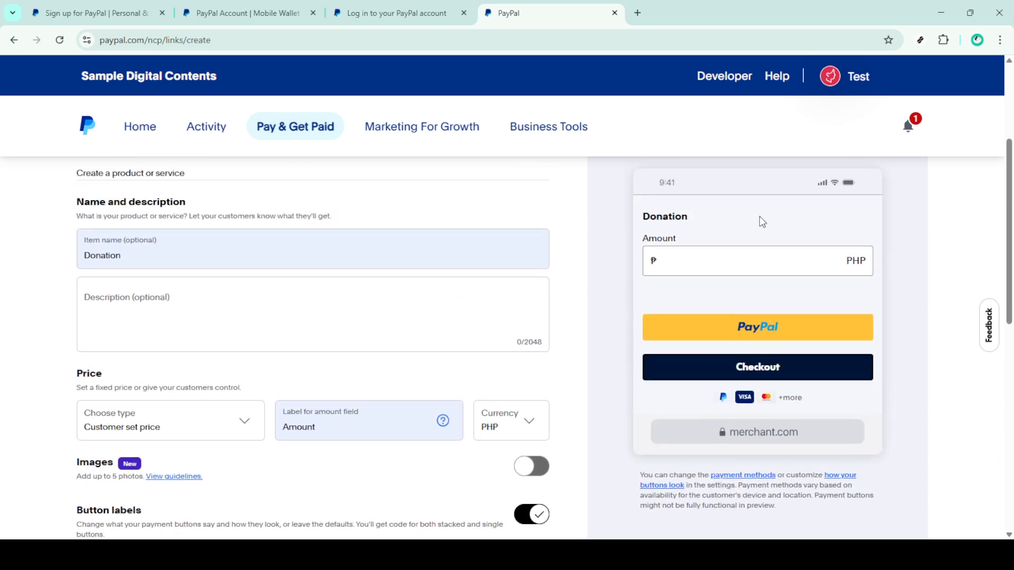
scroll("up", 3)
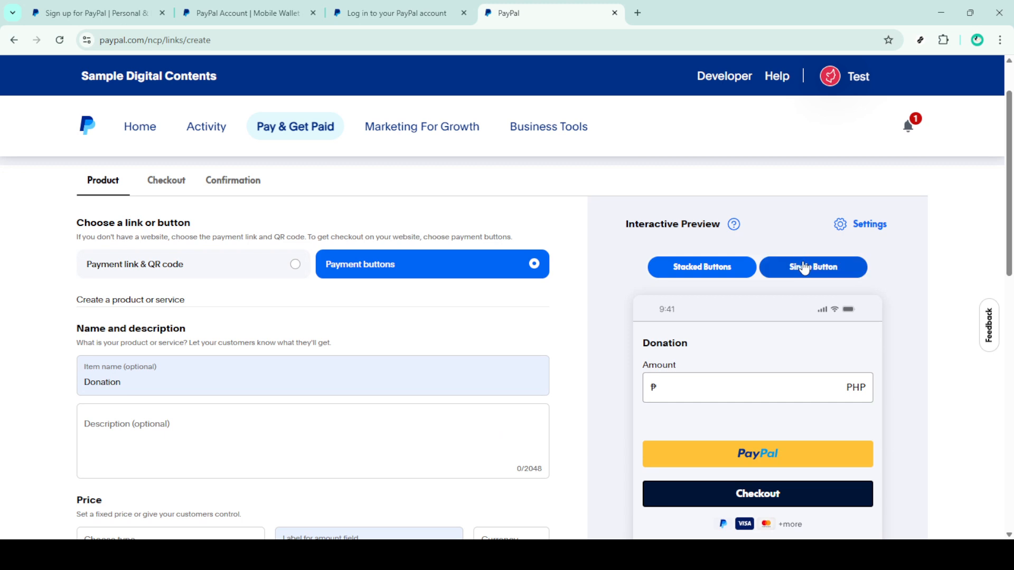
- Preview the Donate button in the Single Button interactive preview
left_click(812, 268)
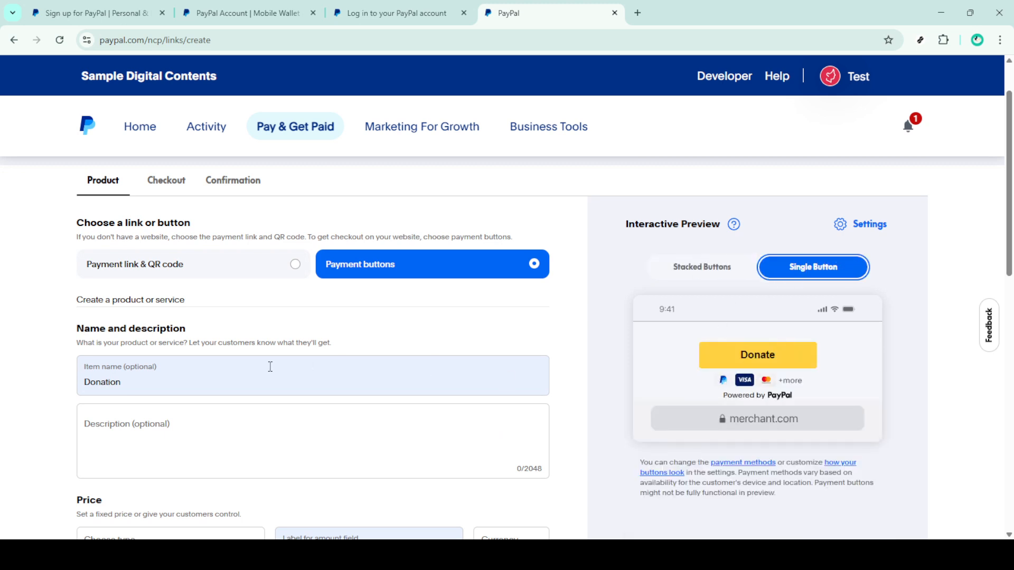
scroll("down", 3)
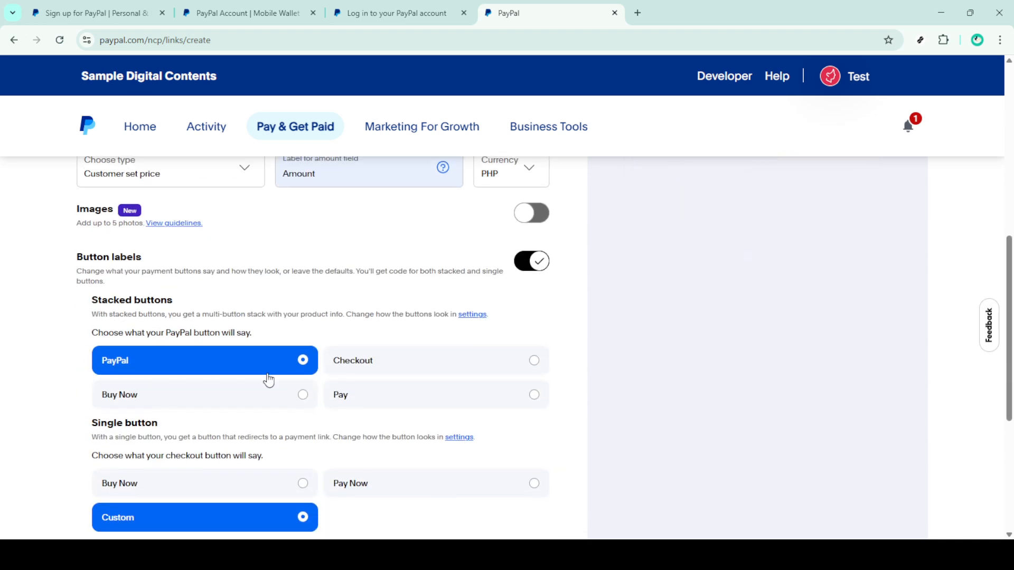
scroll("down", 3)
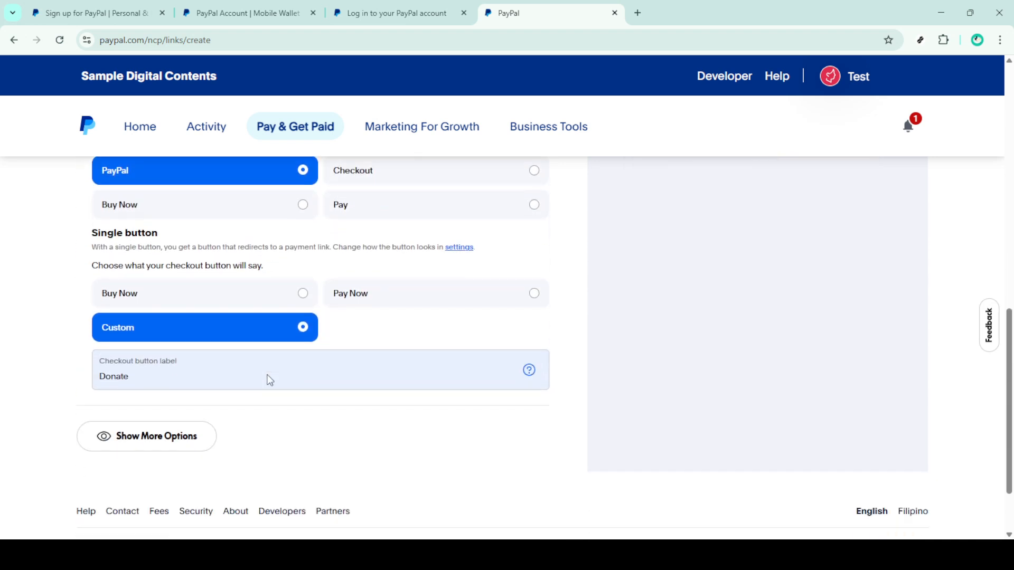
scroll("up", 3)
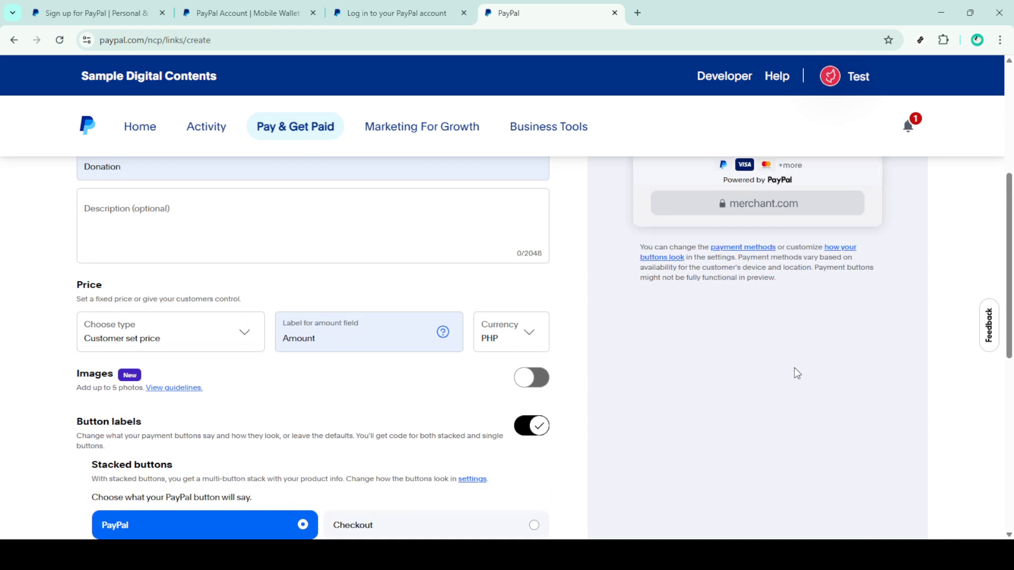
scroll("up", 3)
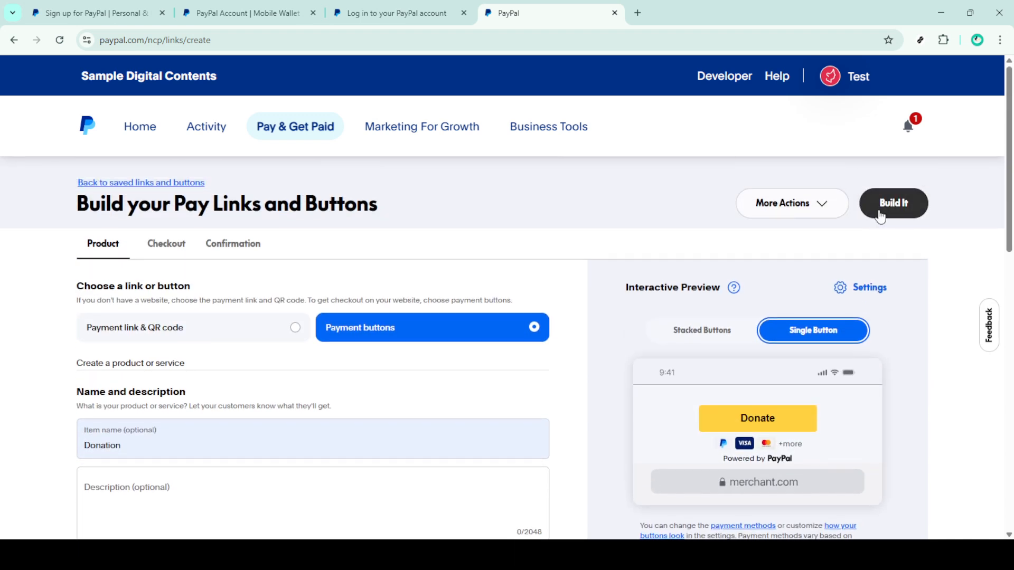
- Build the Donation button and reveal the Part 1 and Part 2 HTML snippets
left_click(894, 203)
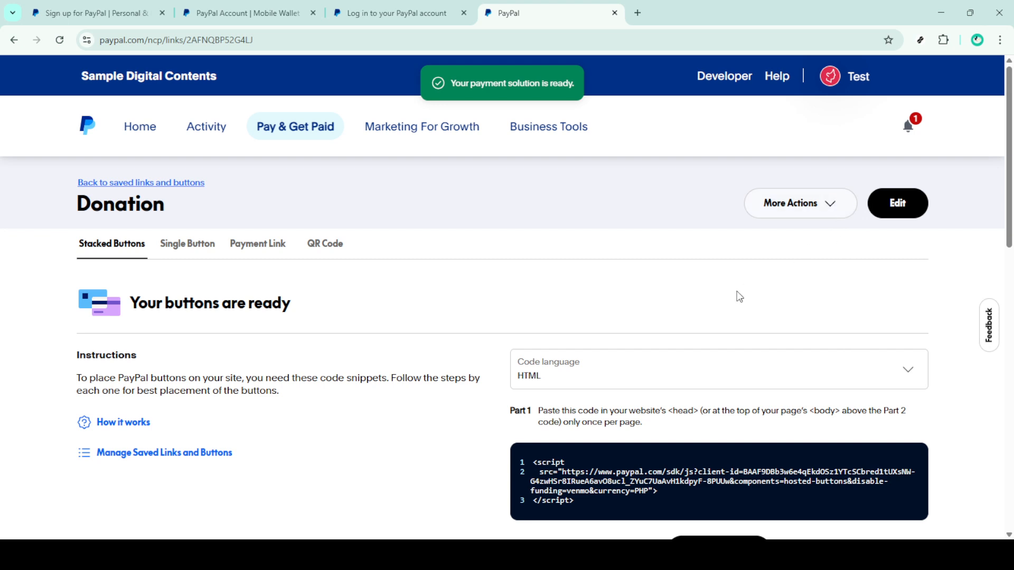
scroll("down", 3)
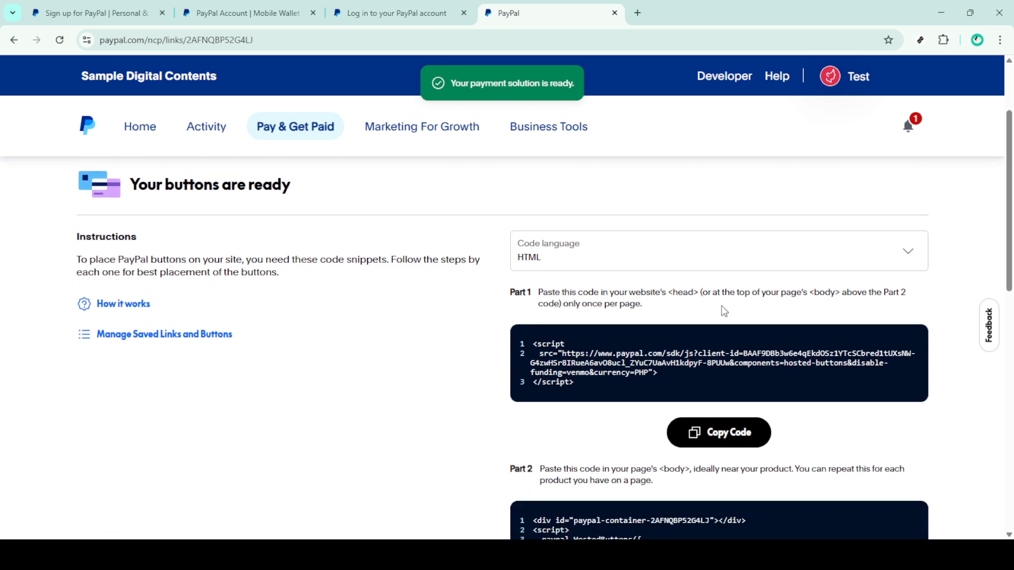
scroll("down", 3)
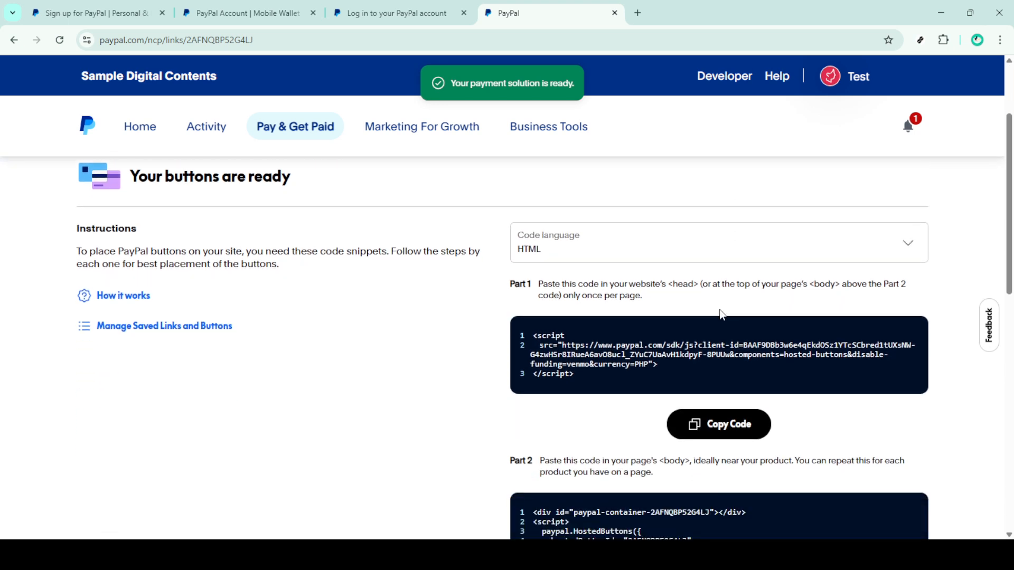
scroll("down", 3)
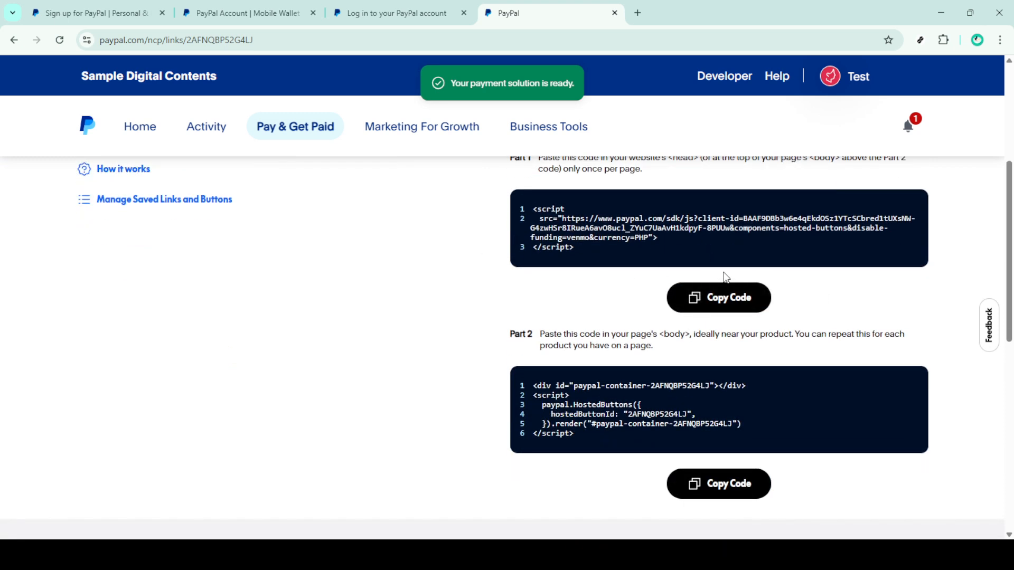
mouse_move(612, 258)
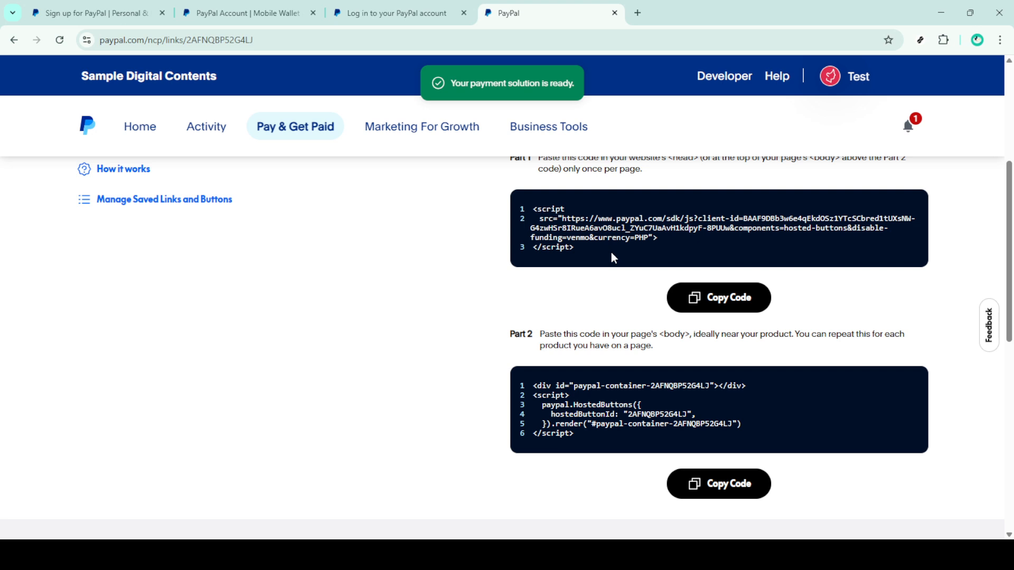